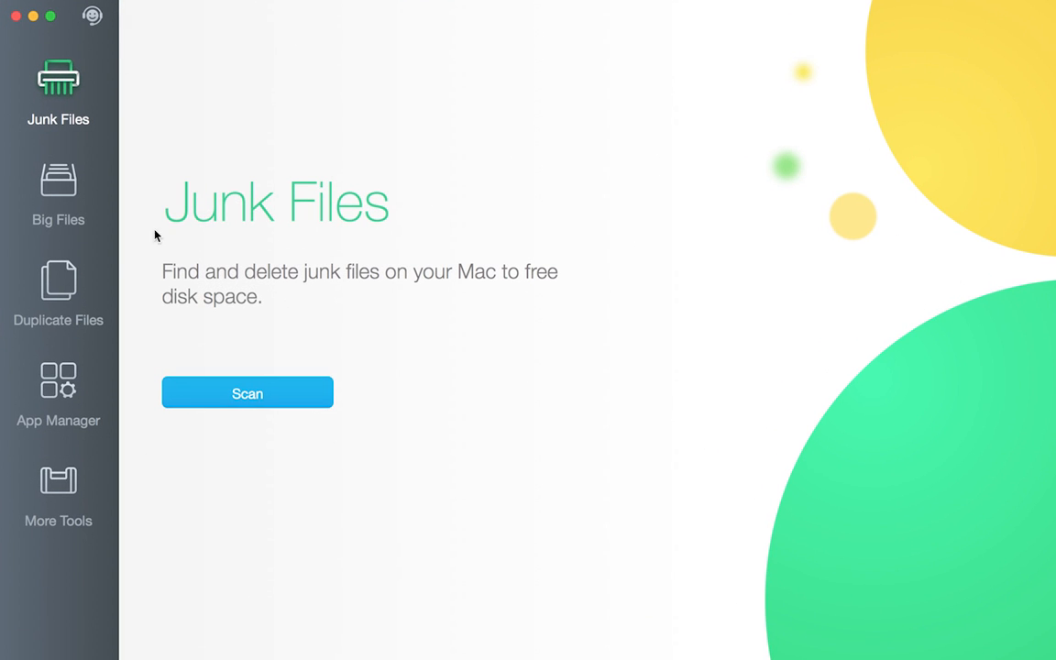
Switch from the junk files cleaner to the Duplicate Files tool in the sidebar
left_click(57, 284)
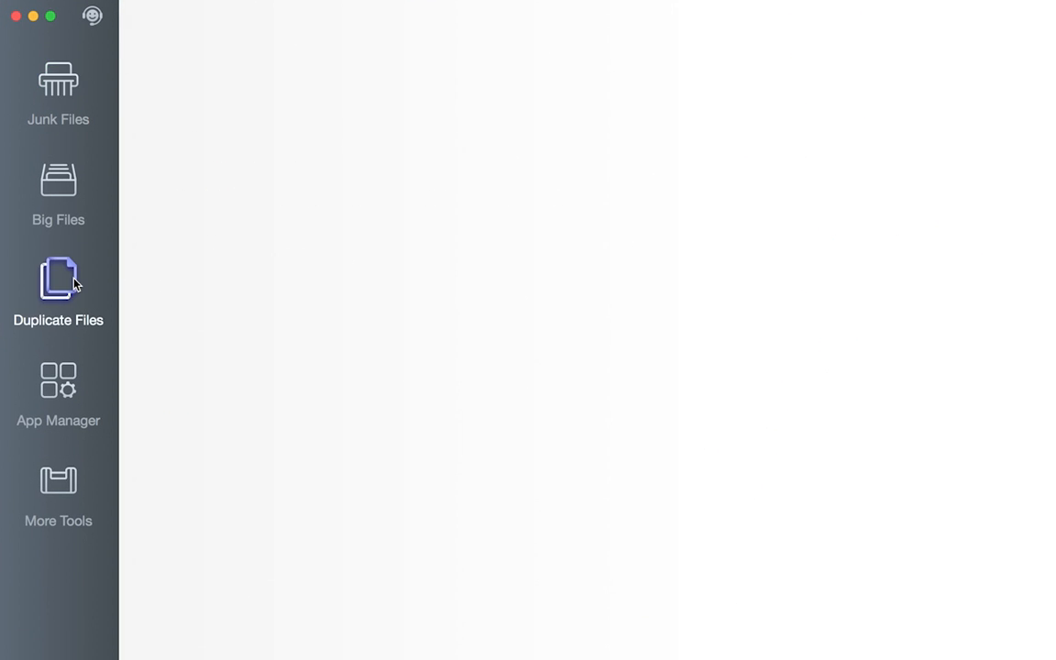
left_click(58, 284)
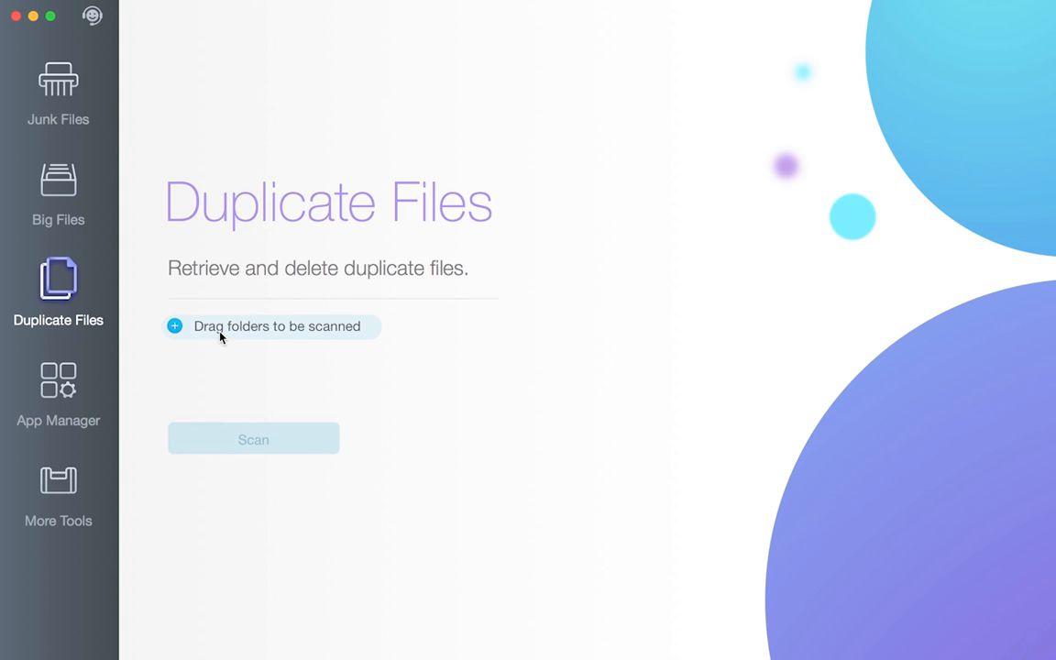
Add the Users > apple home folder to the duplicate scan list
left_click(175, 325)
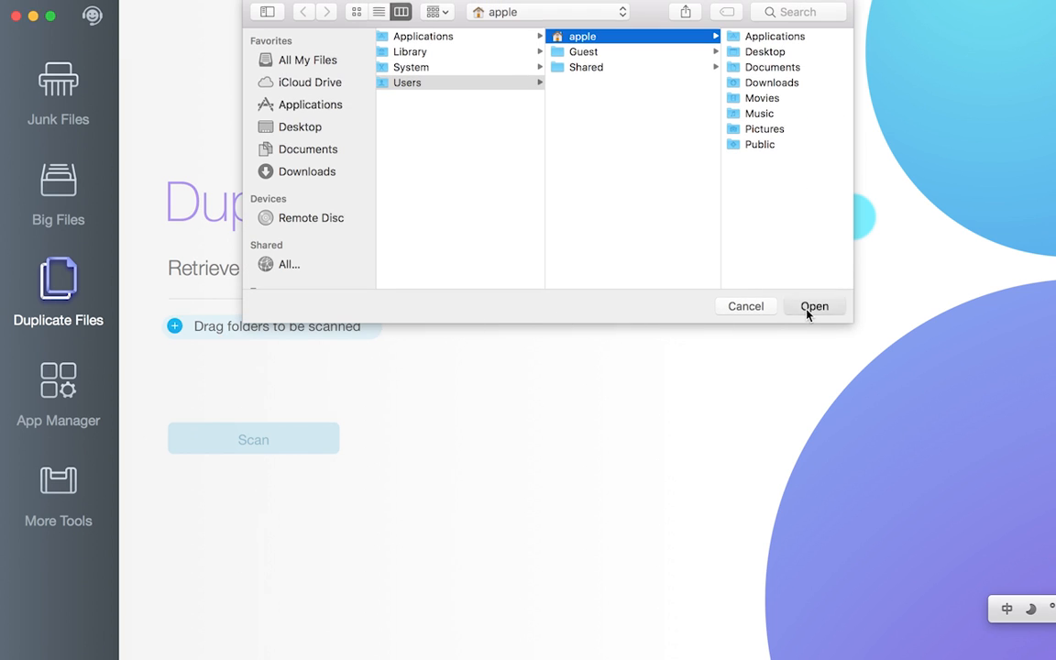
left_click(814, 306)
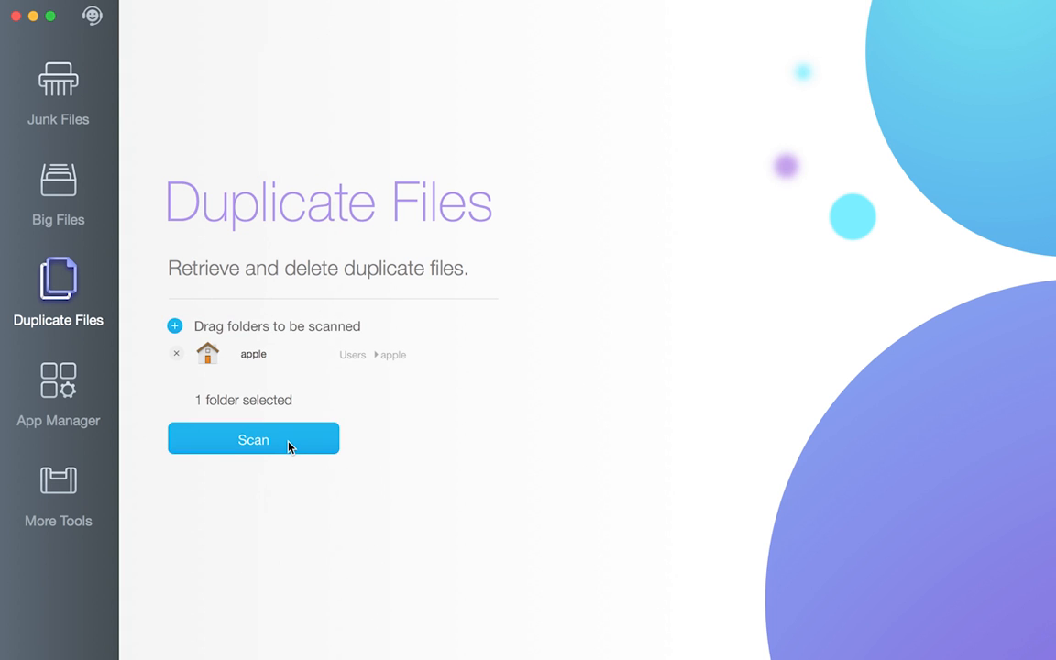
Scan the apple folder, auto-select 48 of 90 duplicates, and move 1.90 GB to Trash
left_click(253, 439)
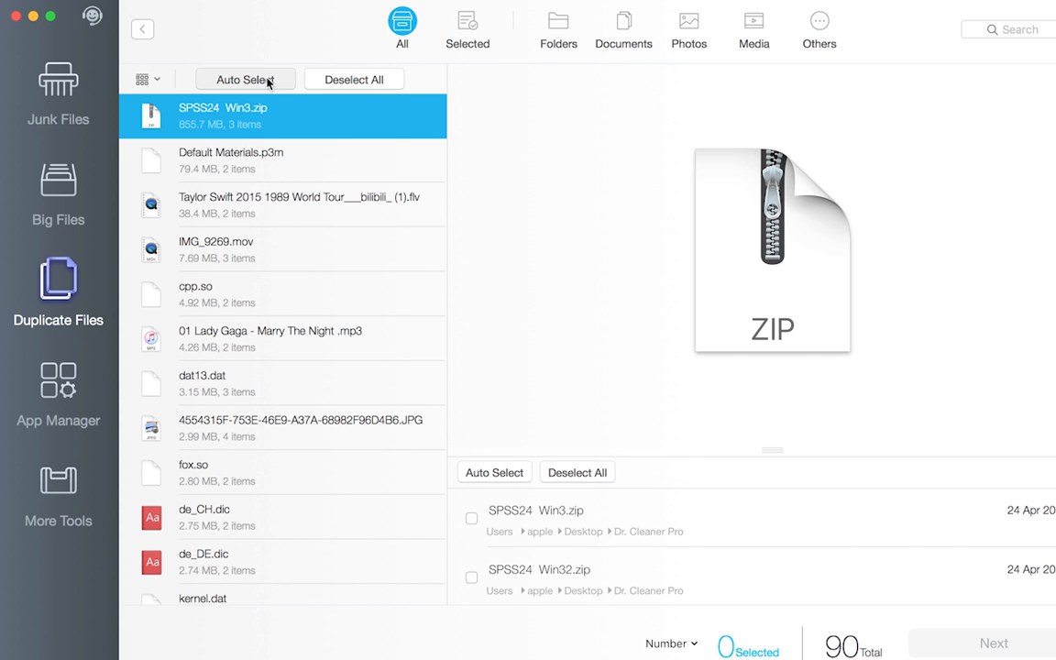
left_click(245, 78)
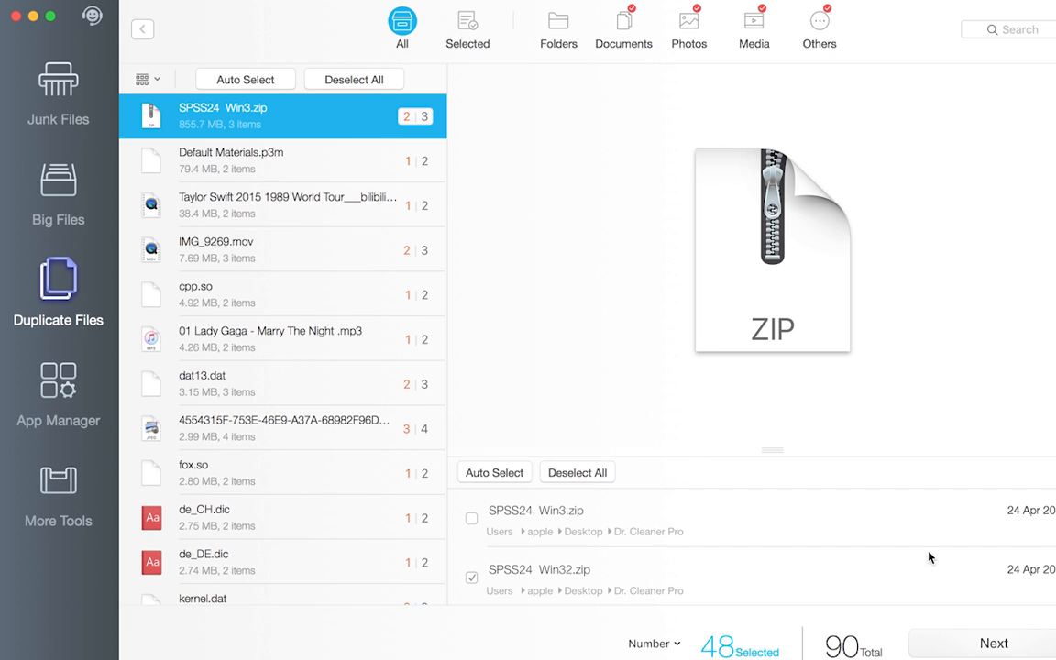
left_click(993, 642)
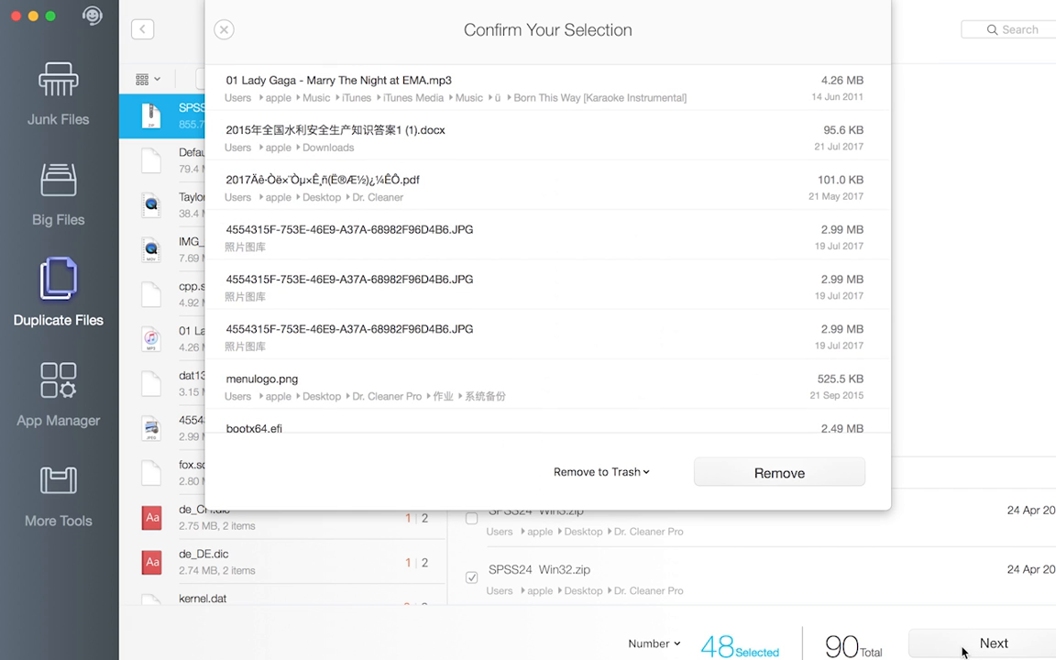
left_click(224, 29)
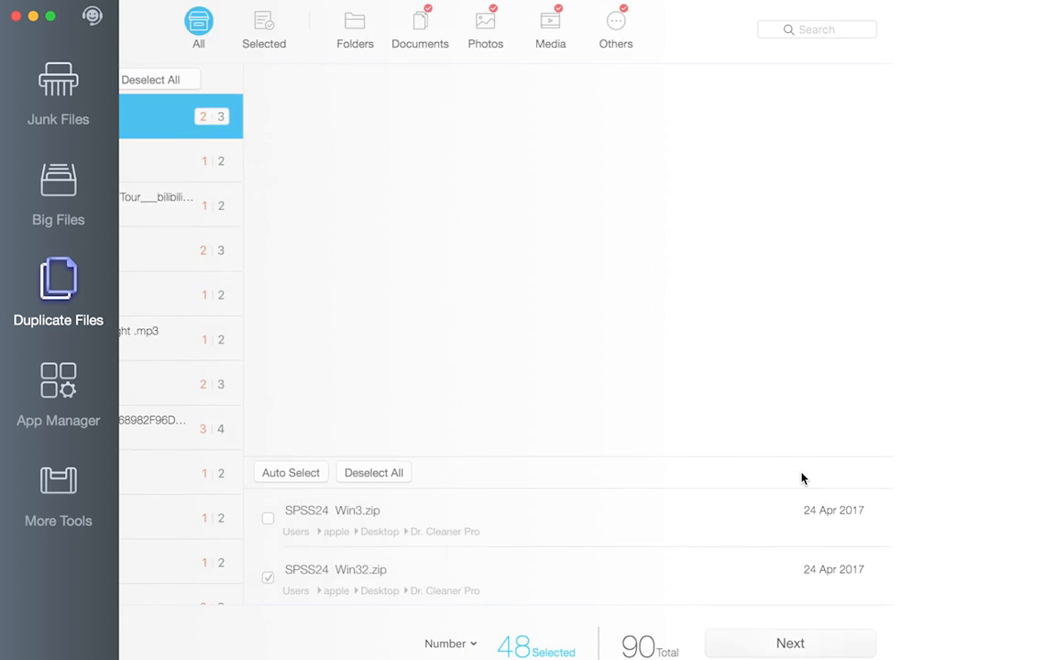
left_click(789, 643)
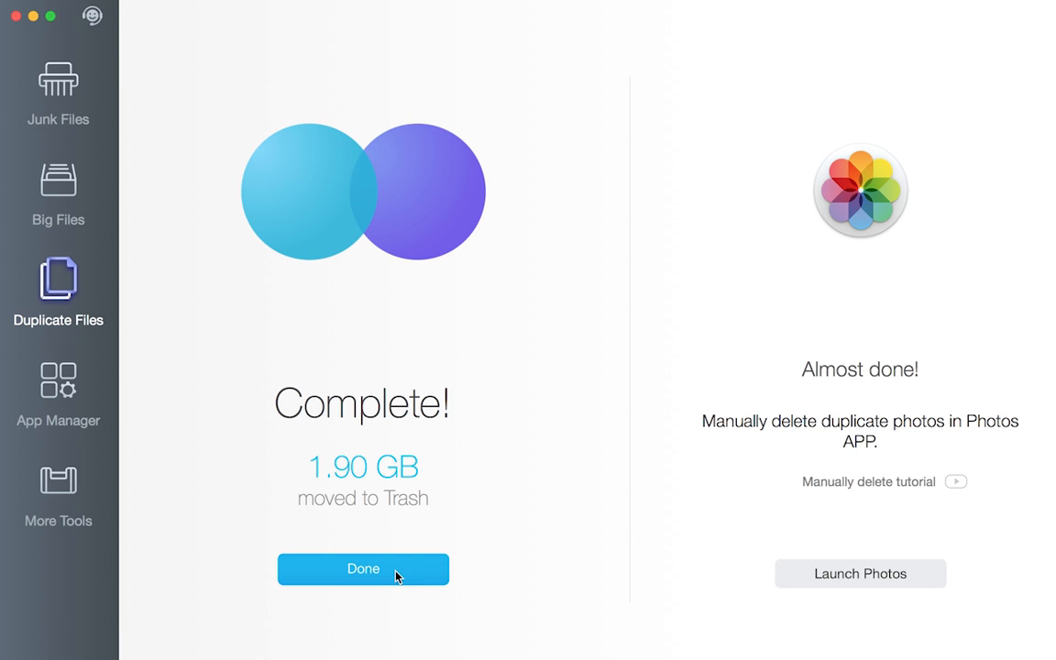
Dismiss the Complete! and 'No Duplicates found' screens, returning to the Duplicate Files start page
left_click(363, 568)
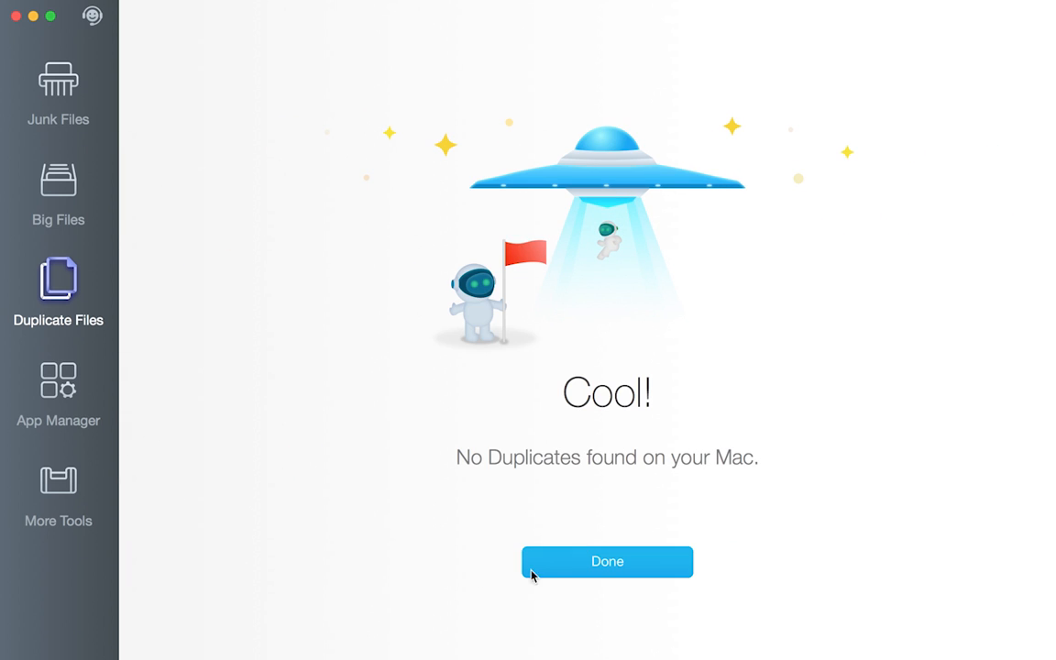
mouse_move(600, 566)
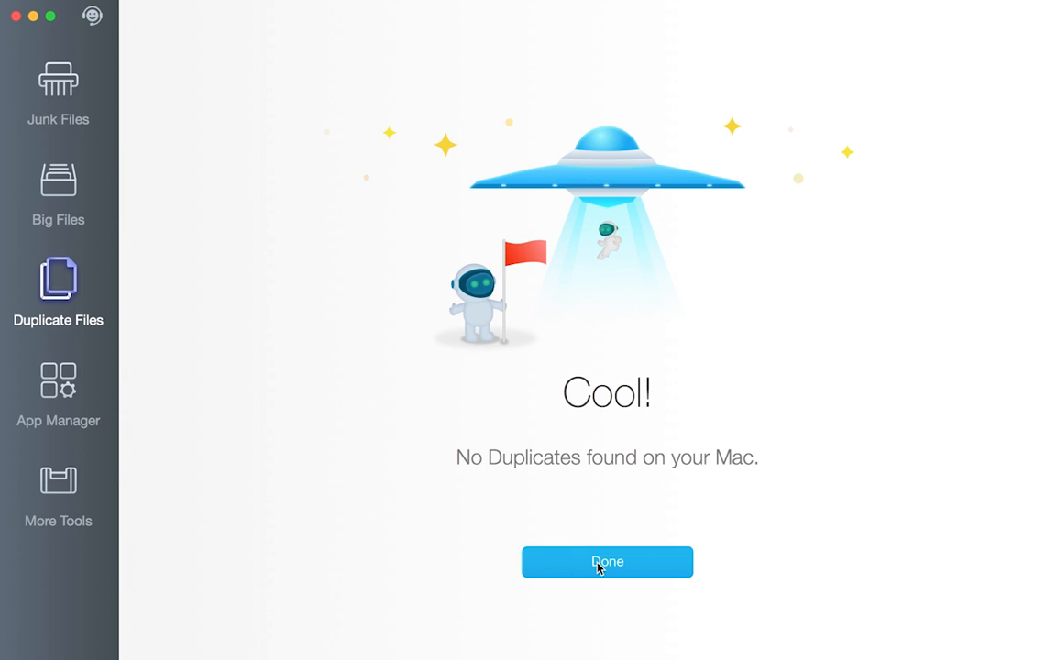
left_click(607, 562)
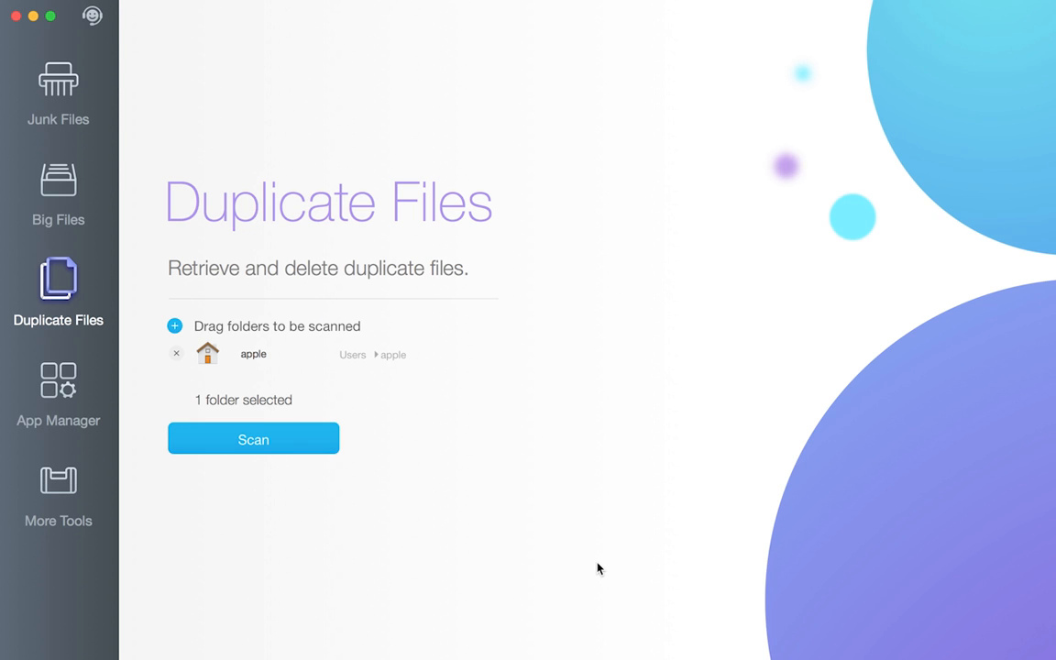